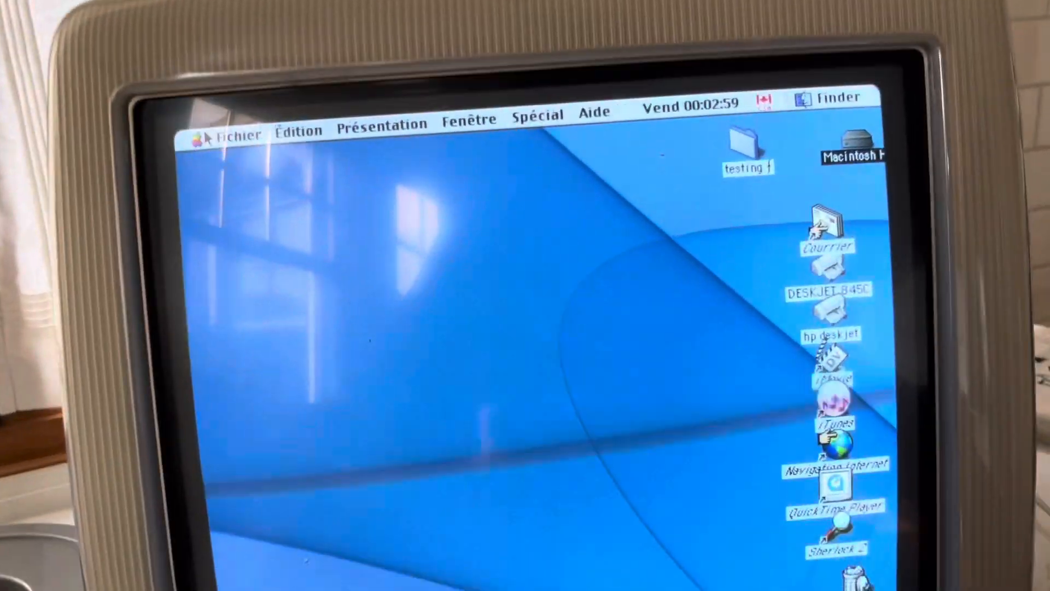
Step: Launch Aide-mémoire from the Apple menu and bring up the Macintosh HD contents
{"action": "double_click", "coordinate": [852, 144]}
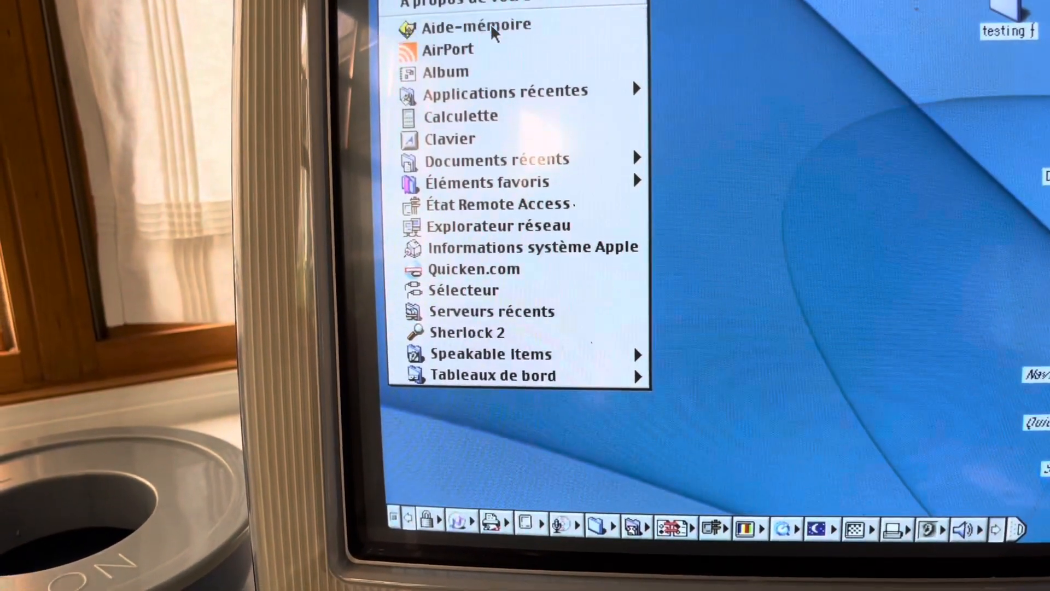
{"action": "left_click", "coordinate": [473, 25]}
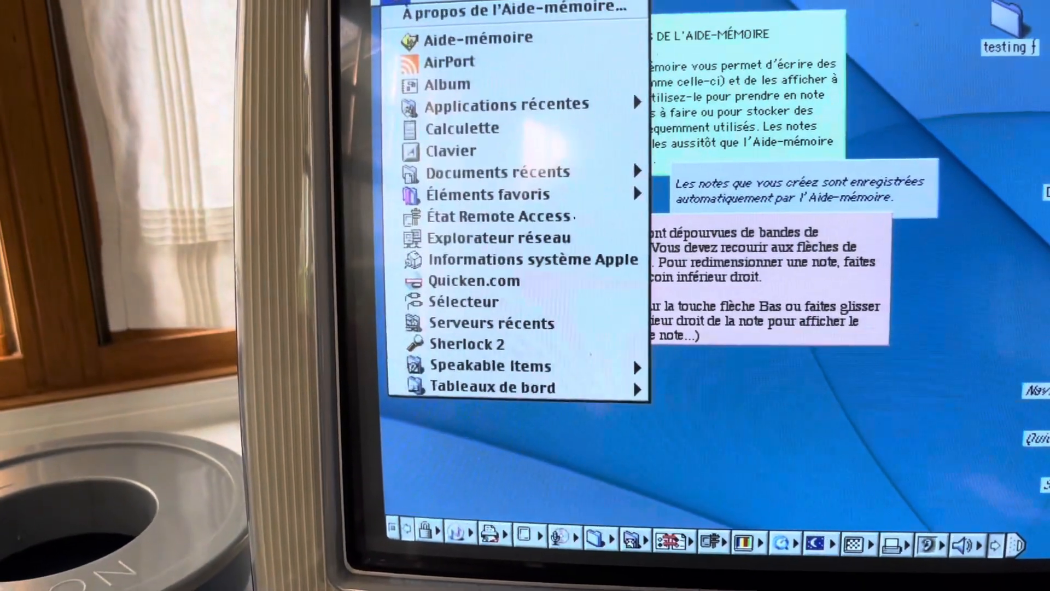
{"action": "left_click", "coordinate": [478, 38]}
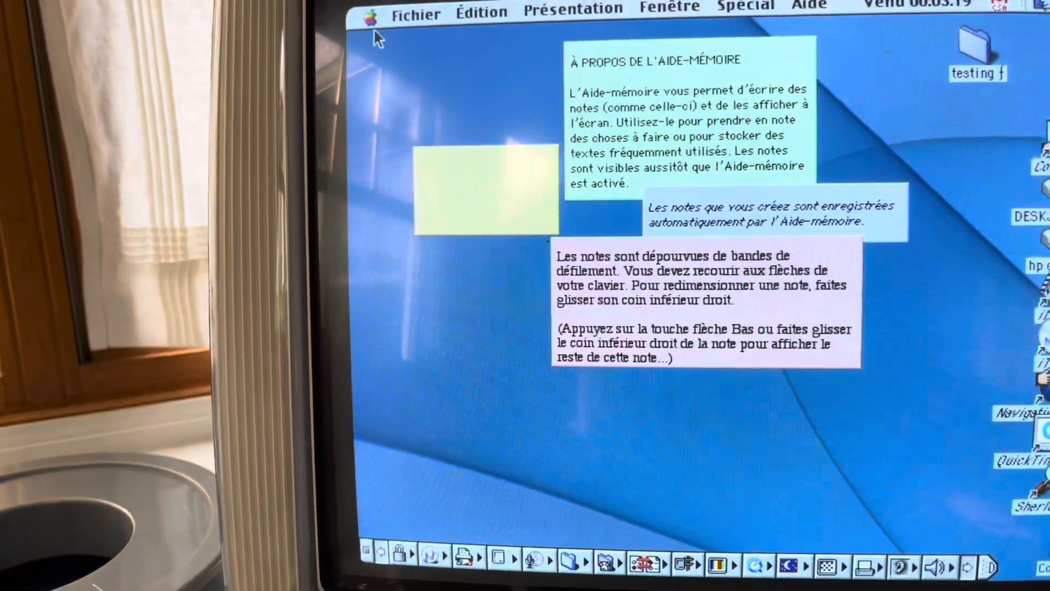
{"action": "left_click", "coordinate": [368, 12]}
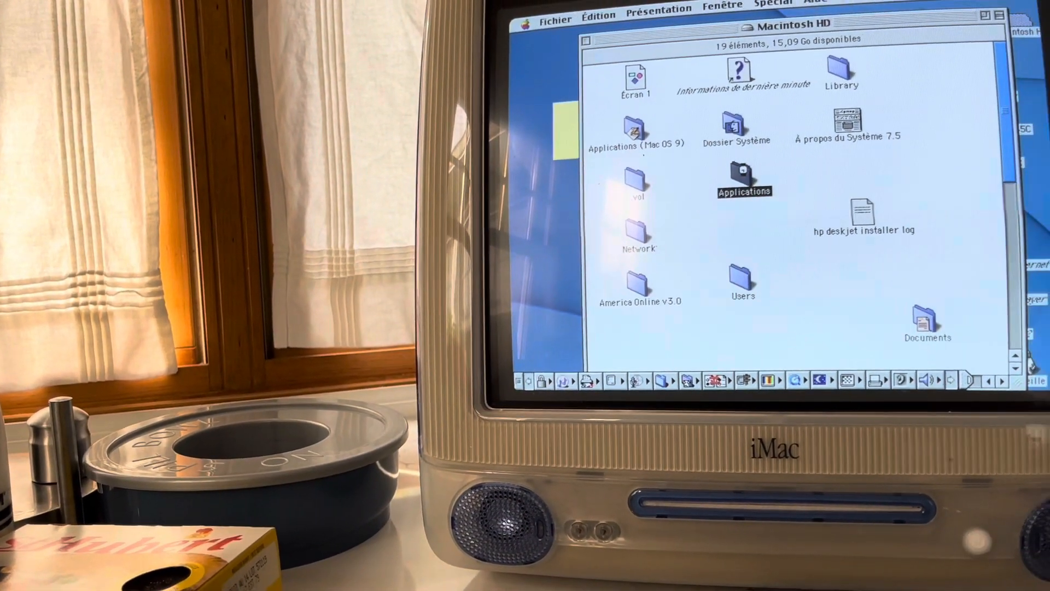
{"action": "double_click", "coordinate": [744, 179]}
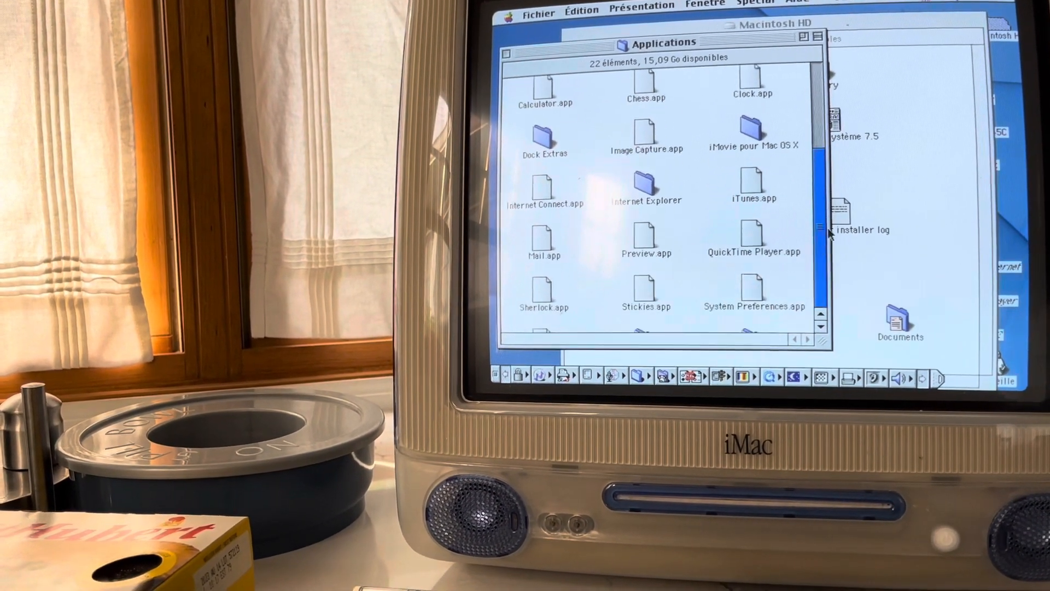
{"action": "scroll", "scroll_direction": "down", "scroll_amount": 3}
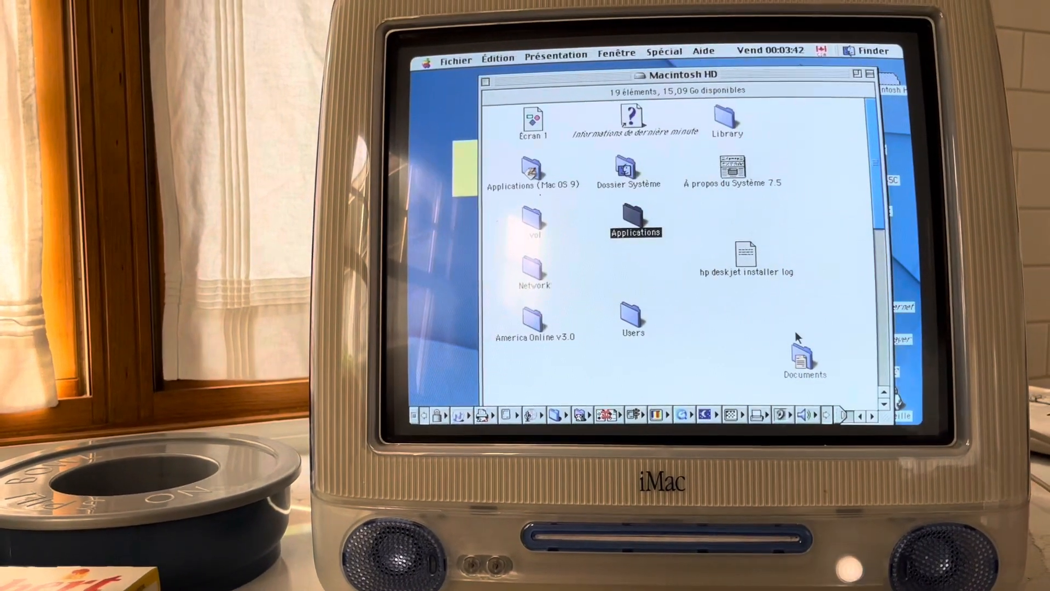
{"action": "double_click", "coordinate": [805, 354]}
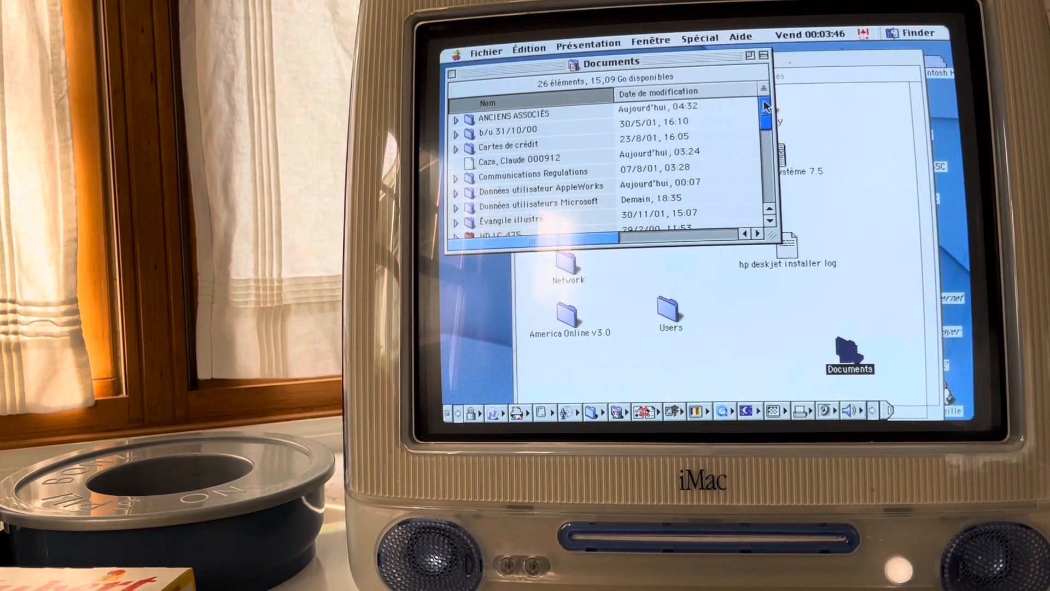
{"action": "scroll", "scroll_direction": "down", "scroll_amount": 3}
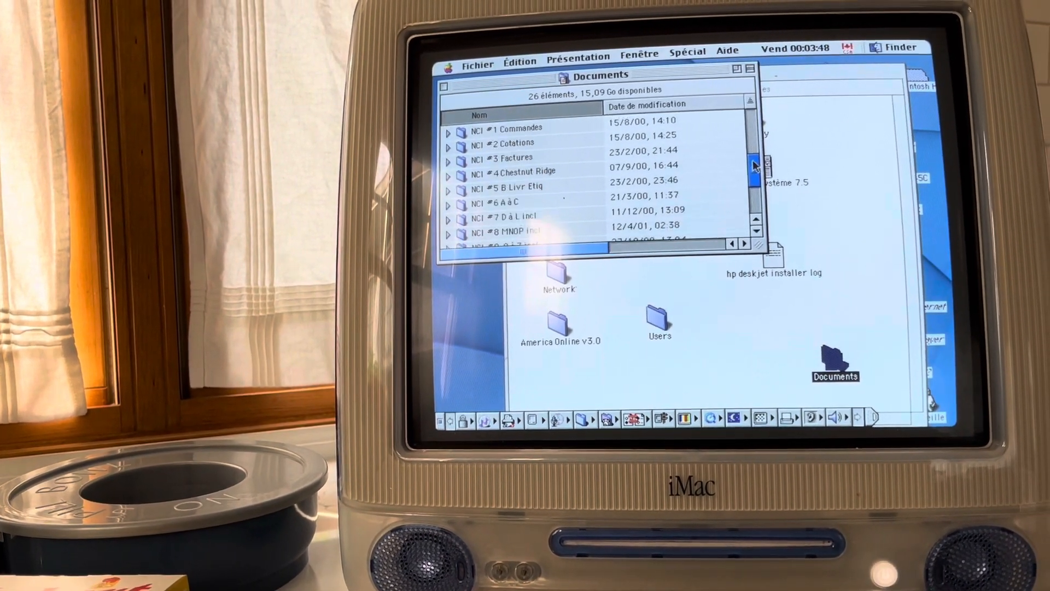
{"action": "scroll", "scroll_direction": "down", "scroll_amount": 3}
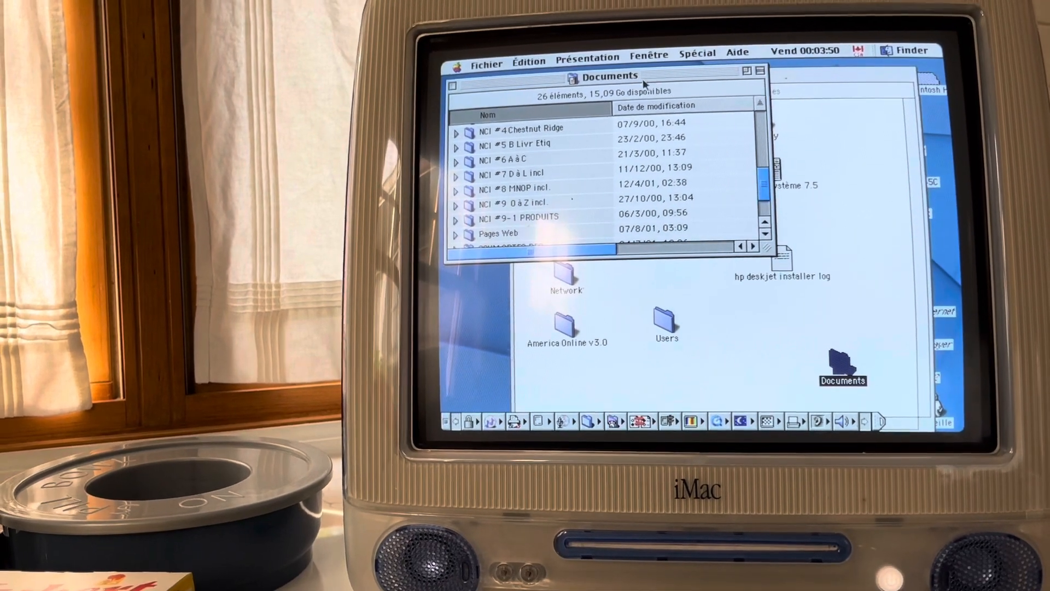
{"action": "left_click", "coordinate": [530, 141]}
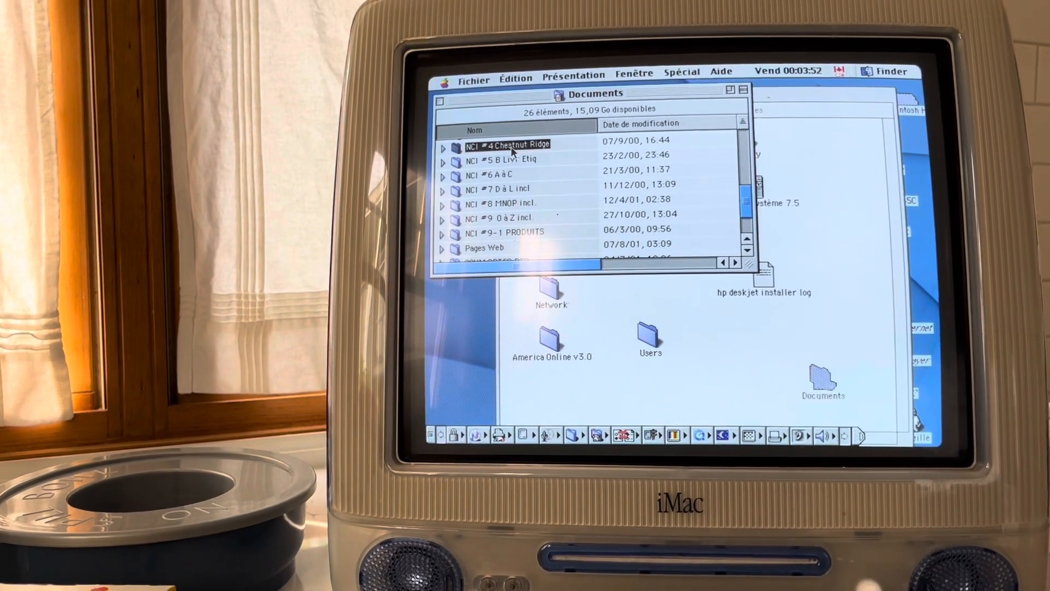
{"action": "double_click", "coordinate": [508, 144]}
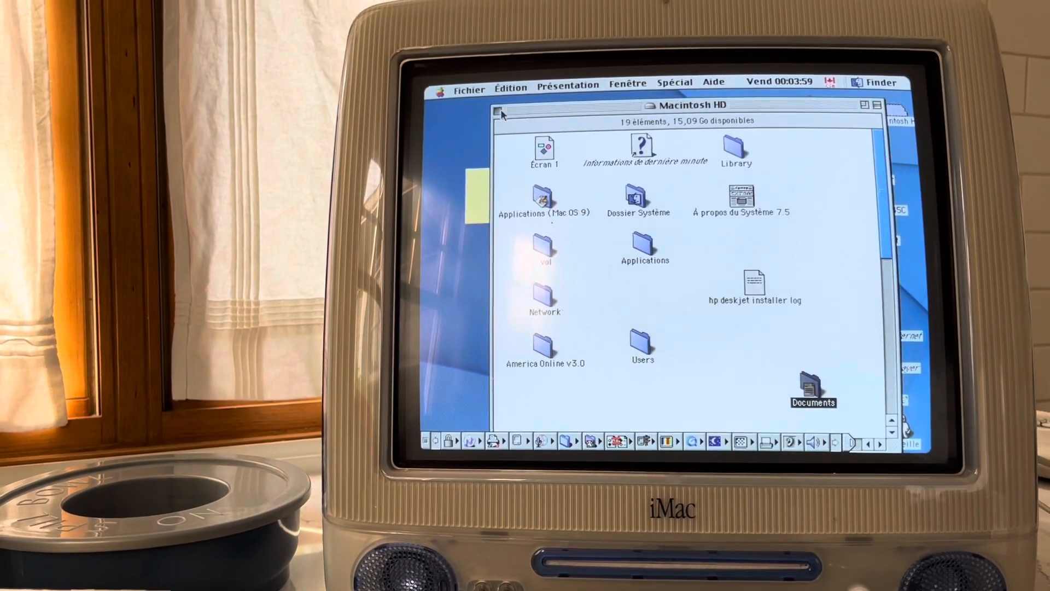
Step: Close the Macintosh HD window and restart the iMac via Spécial > Redémarrer
{"action": "left_click", "coordinate": [443, 82]}
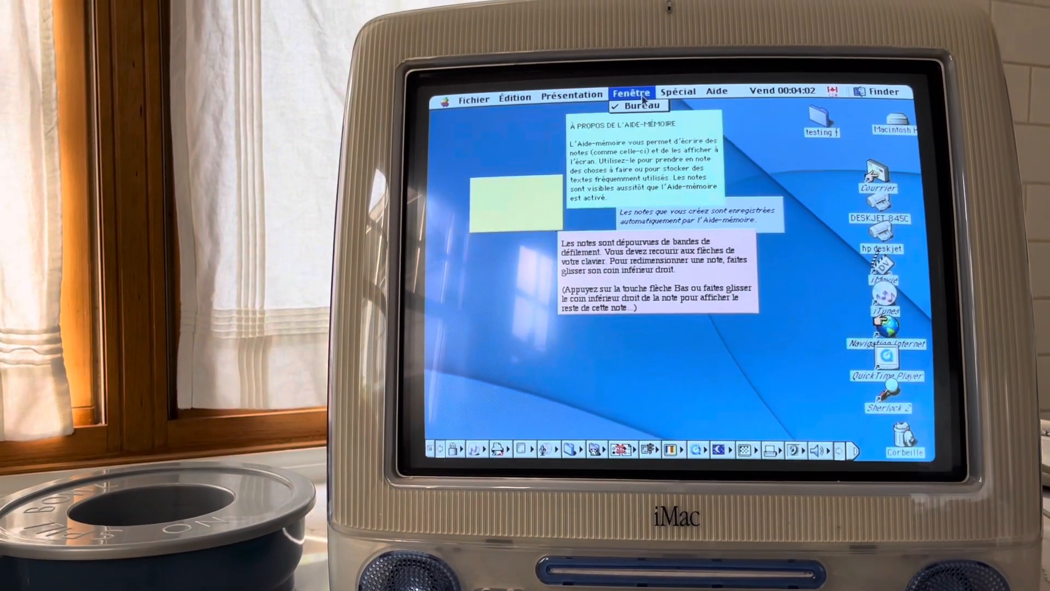
{"action": "left_click", "coordinate": [678, 92]}
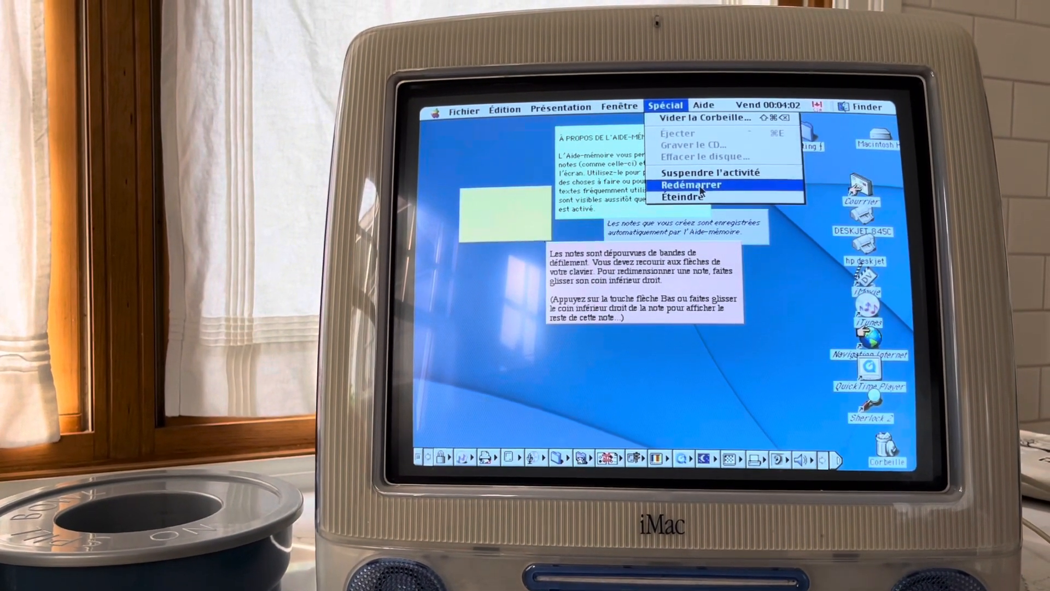
{"action": "left_click", "coordinate": [692, 185]}
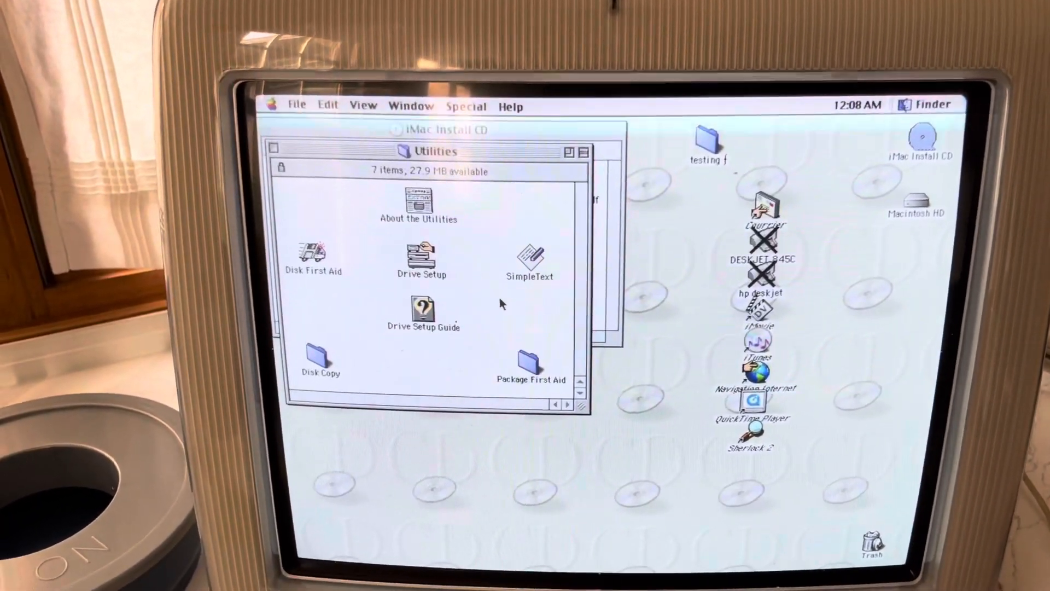
Step: Launch Drive Setup and initialize Macintosh HD, confirming the erase-all-data warning
{"action": "left_click", "coordinate": [423, 258]}
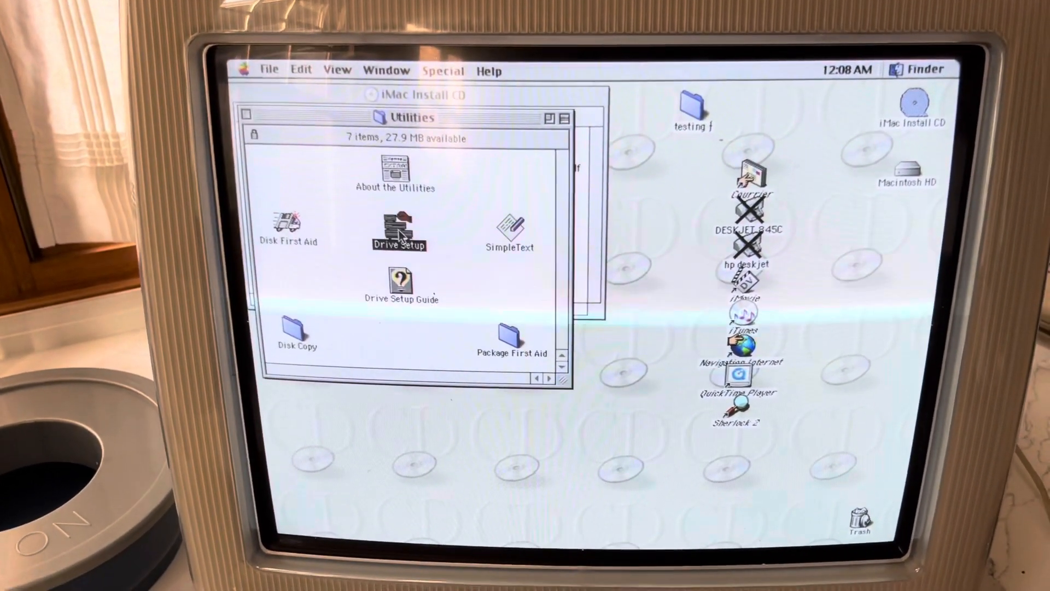
{"action": "double_click", "coordinate": [398, 234]}
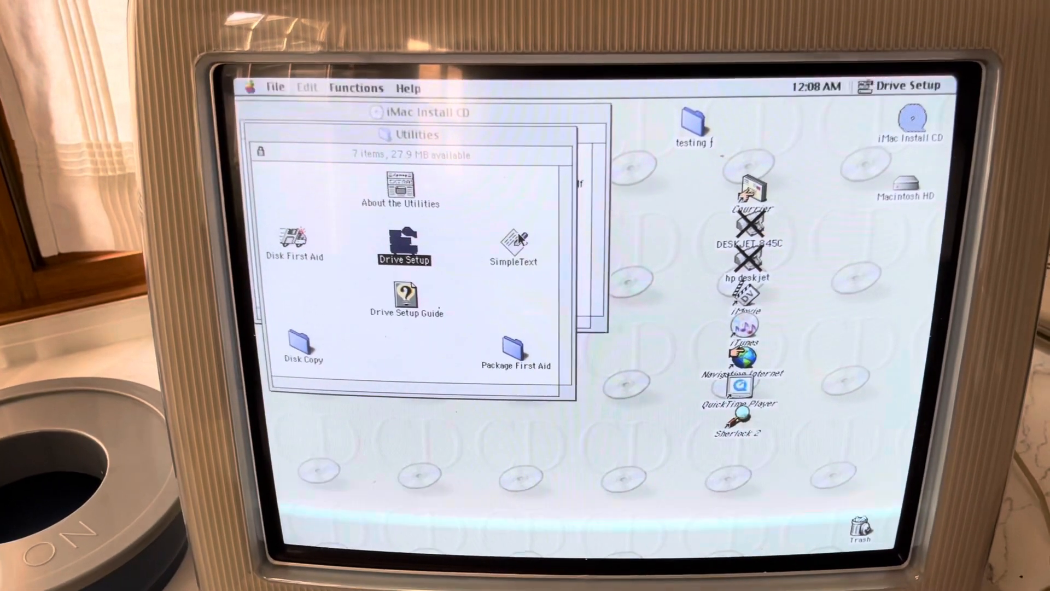
{"action": "double_click", "coordinate": [404, 243]}
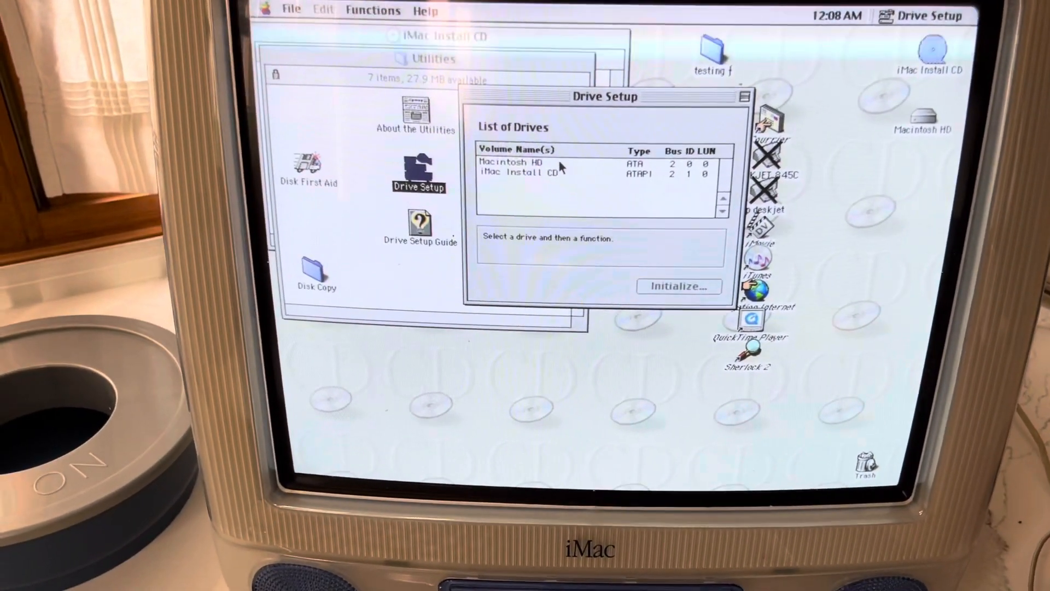
{"action": "left_click", "coordinate": [678, 286]}
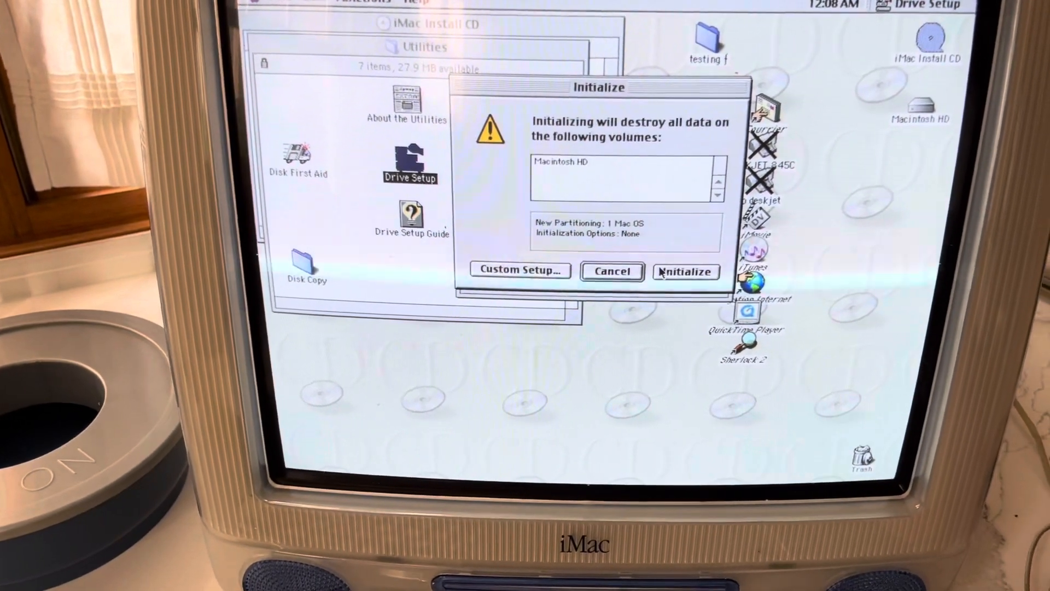
{"action": "left_click", "coordinate": [684, 271]}
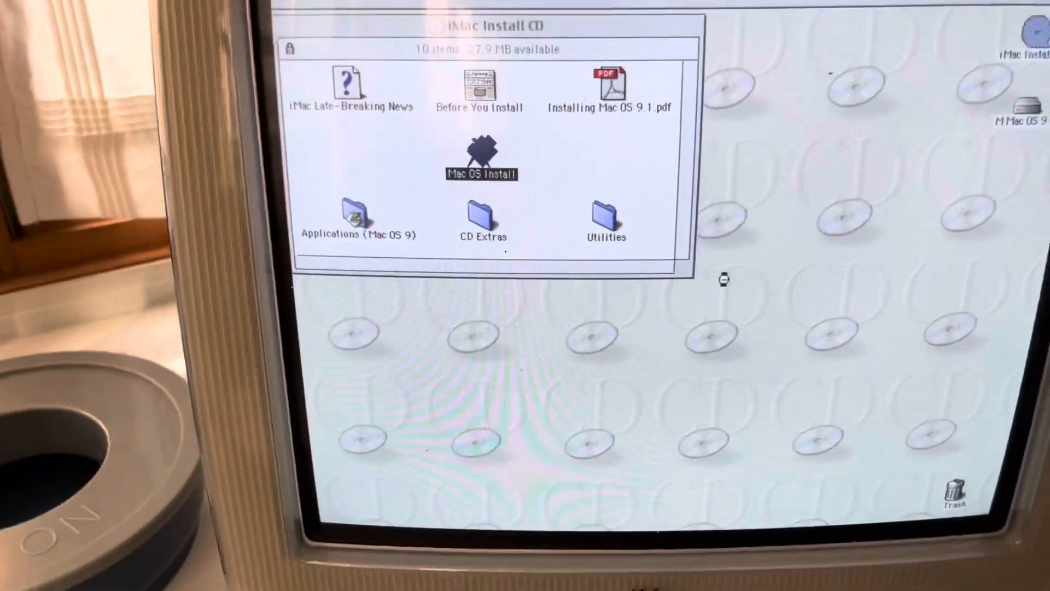
Step: Run Mac OS Install with Mac OS 9 as the destination disk and continue through the install screens
{"action": "double_click", "coordinate": [477, 155]}
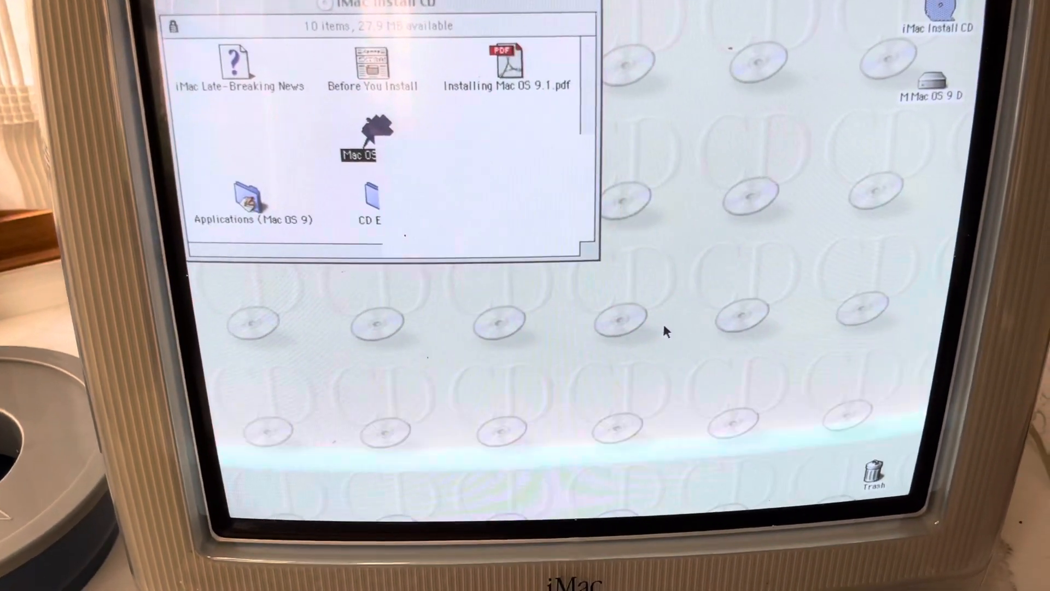
{"action": "double_click", "coordinate": [359, 142]}
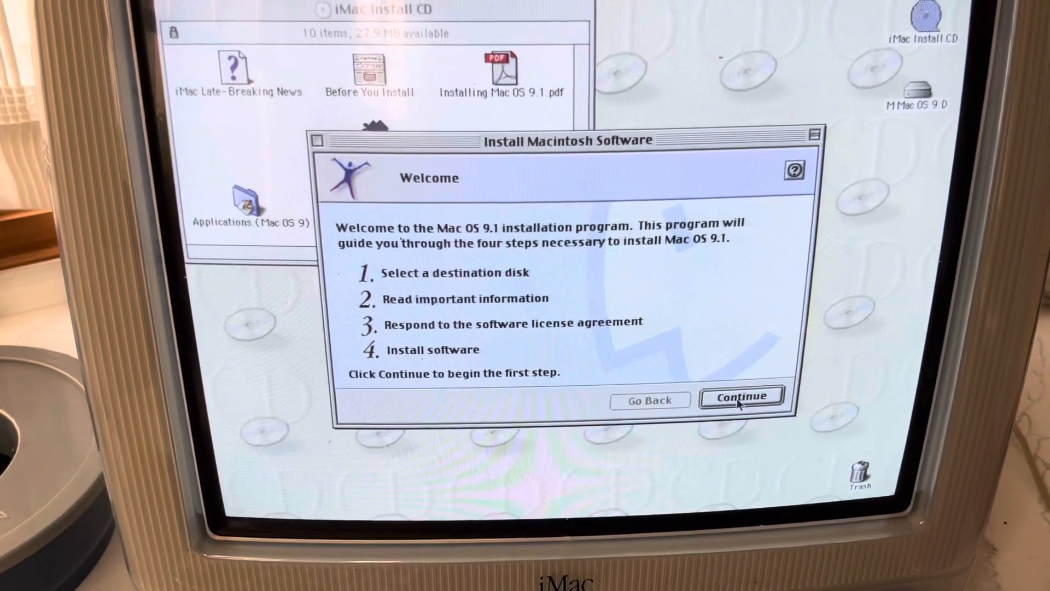
{"action": "left_click", "coordinate": [741, 396]}
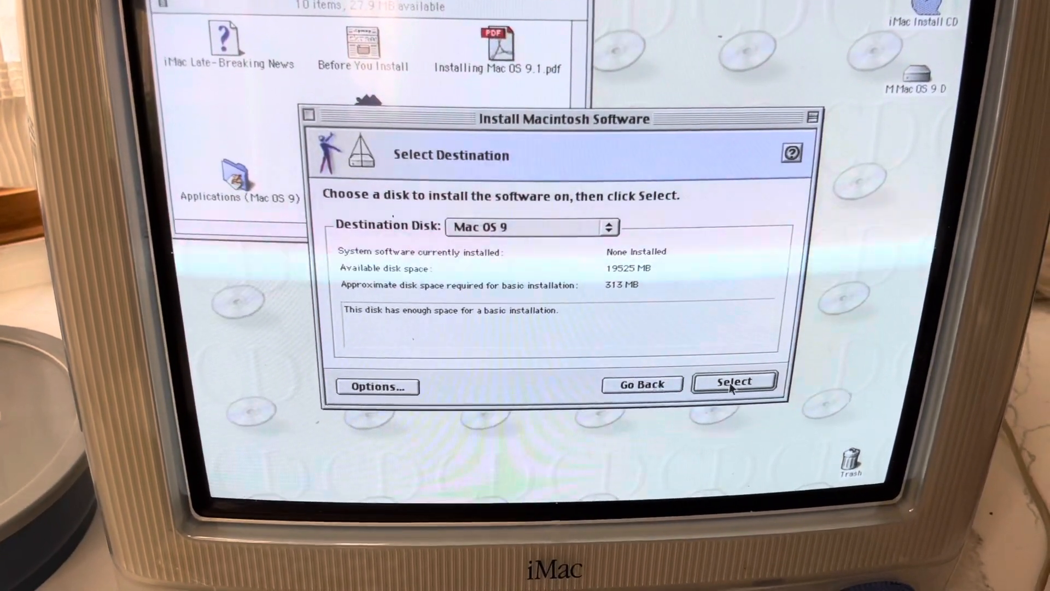
{"action": "left_click", "coordinate": [734, 380]}
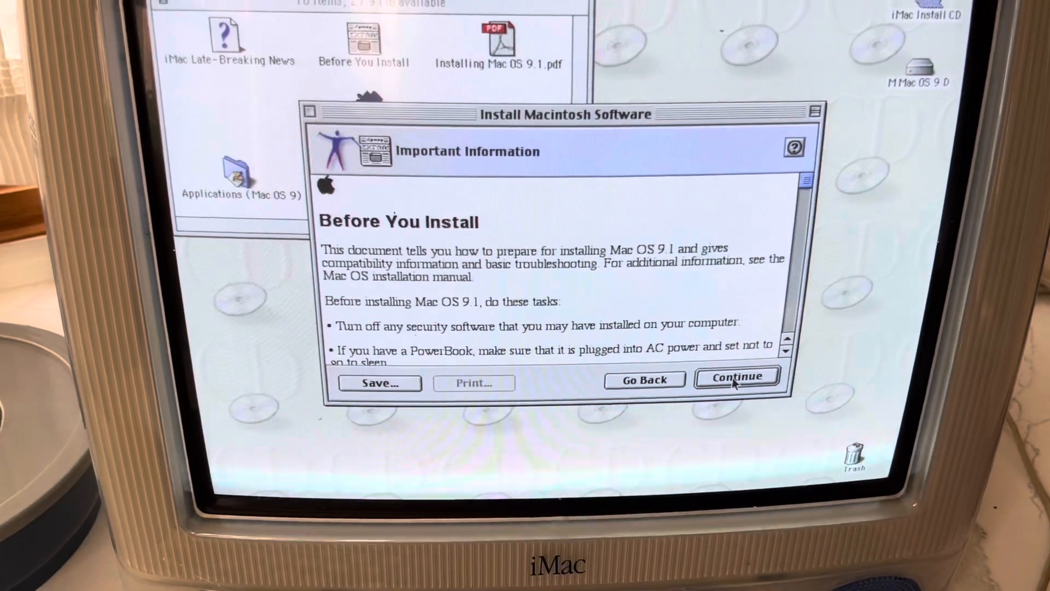
{"action": "left_click", "coordinate": [735, 376]}
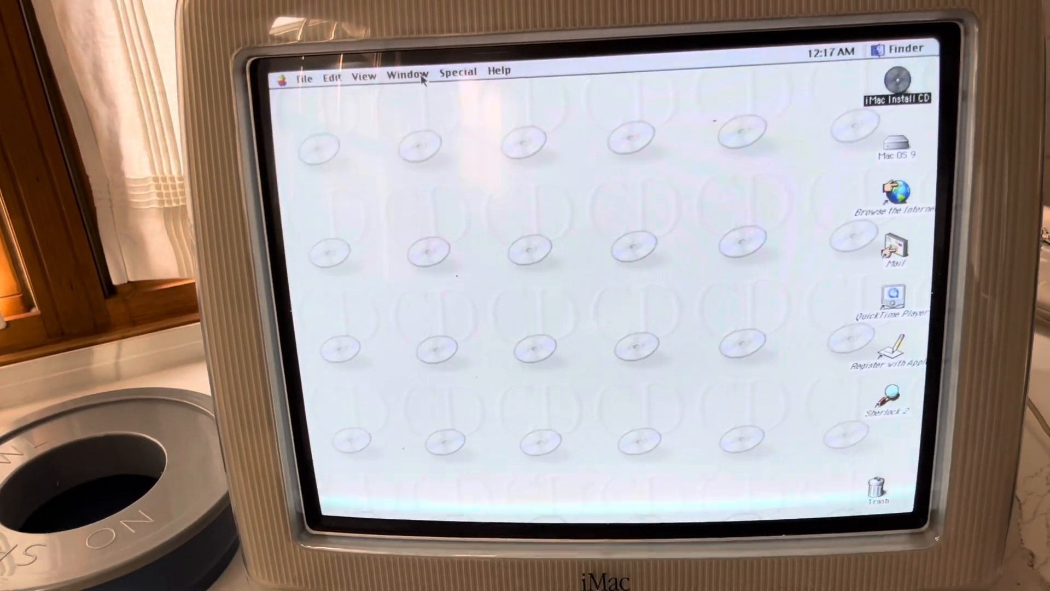
Step: Quit the Setup Assistant from its Conclusion screen, leaving the new desktop
{"action": "left_click", "coordinate": [457, 70]}
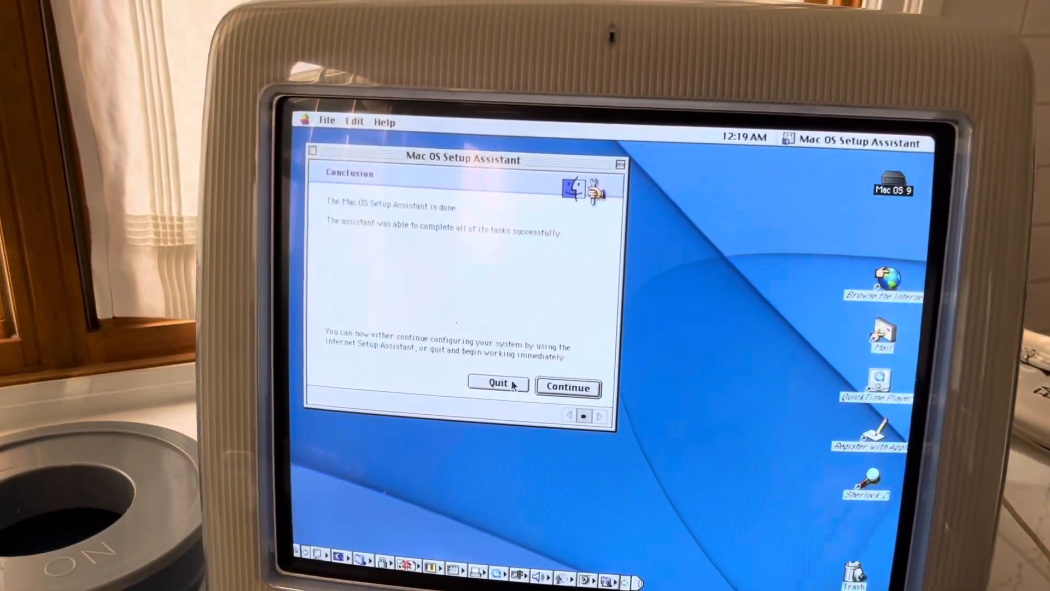
{"action": "left_click", "coordinate": [497, 383]}
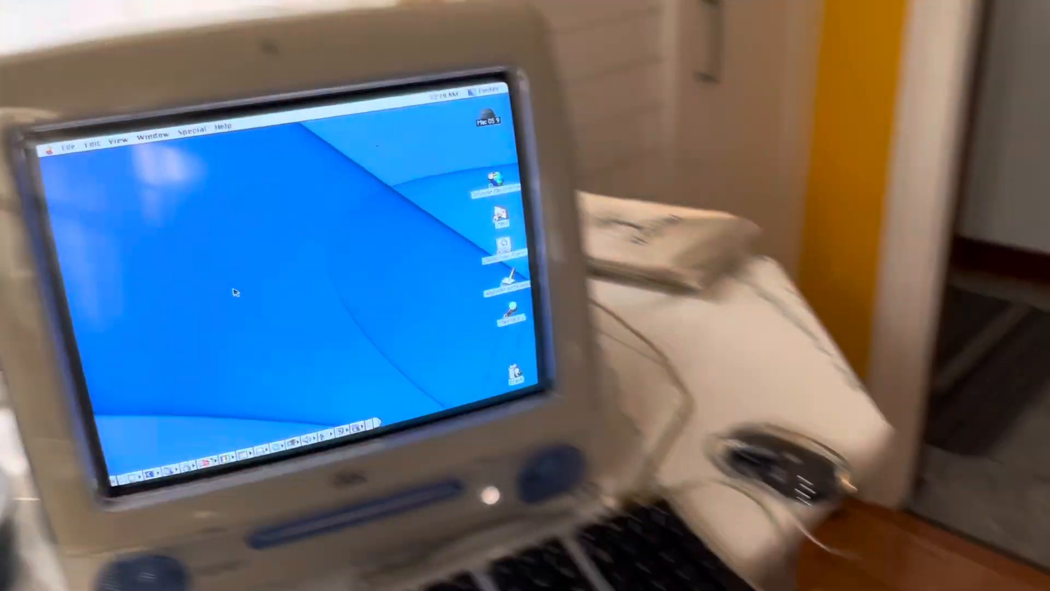